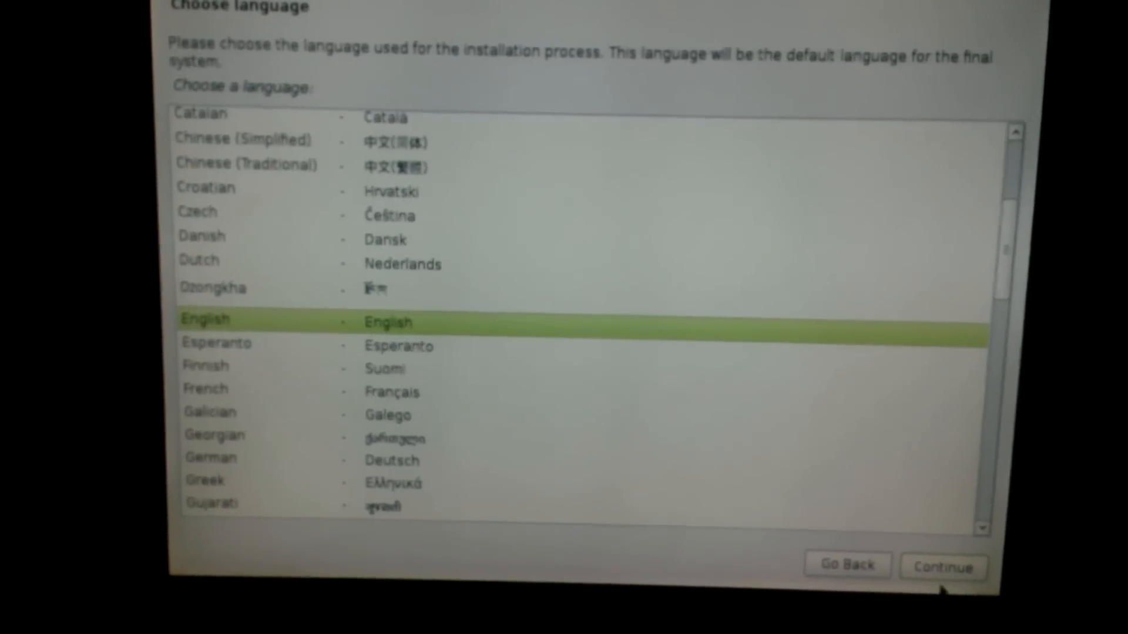
- Keep English as the installation language and continue to the setup wizard
click(942, 567)
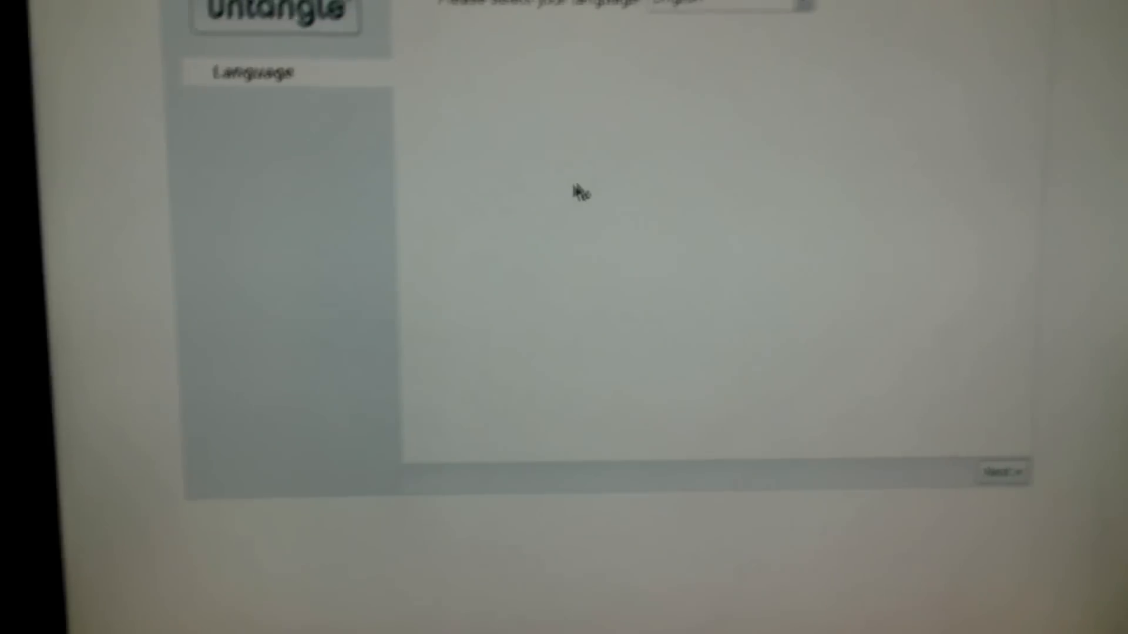
- Advance through the Language and Welcome steps to the admin password and Eastern Time timezone settings
click(999, 471)
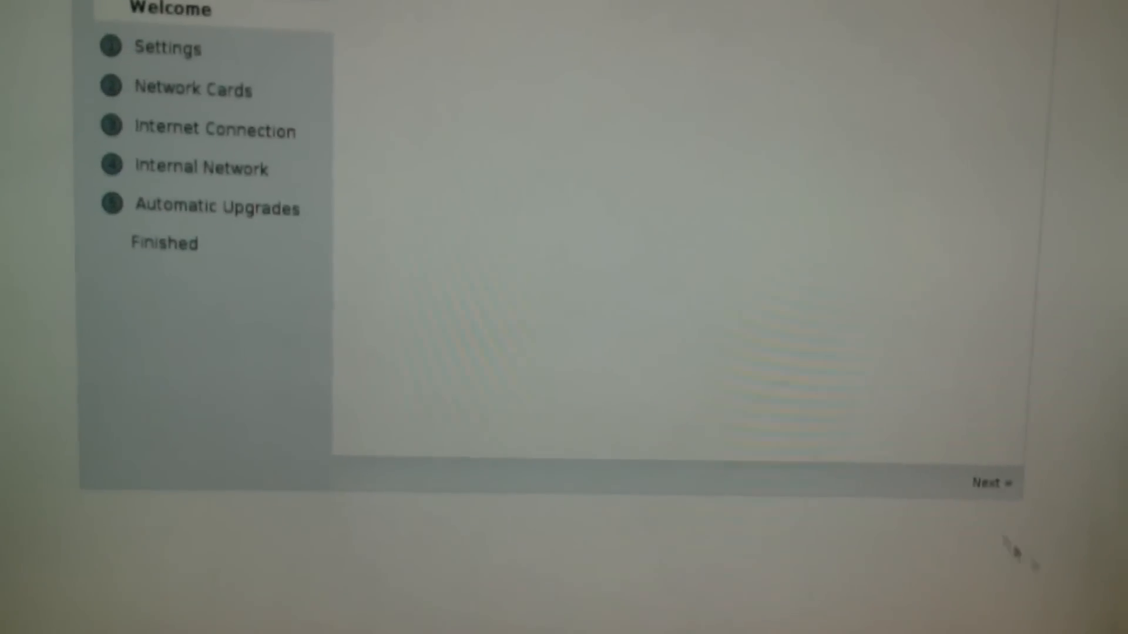
click(988, 483)
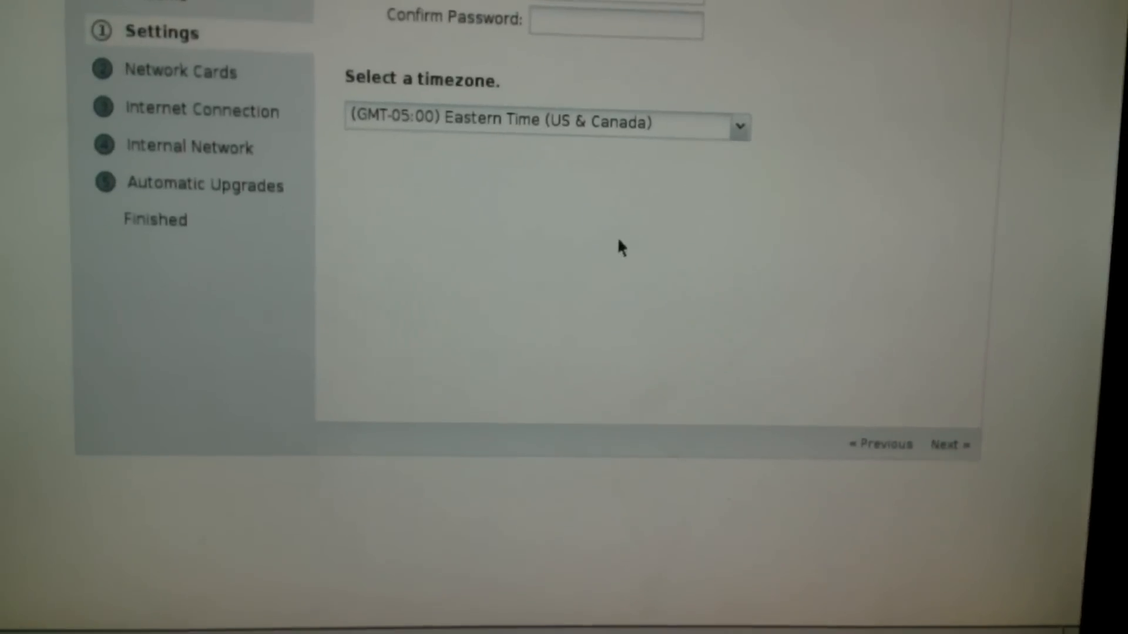
scroll(up, 3)
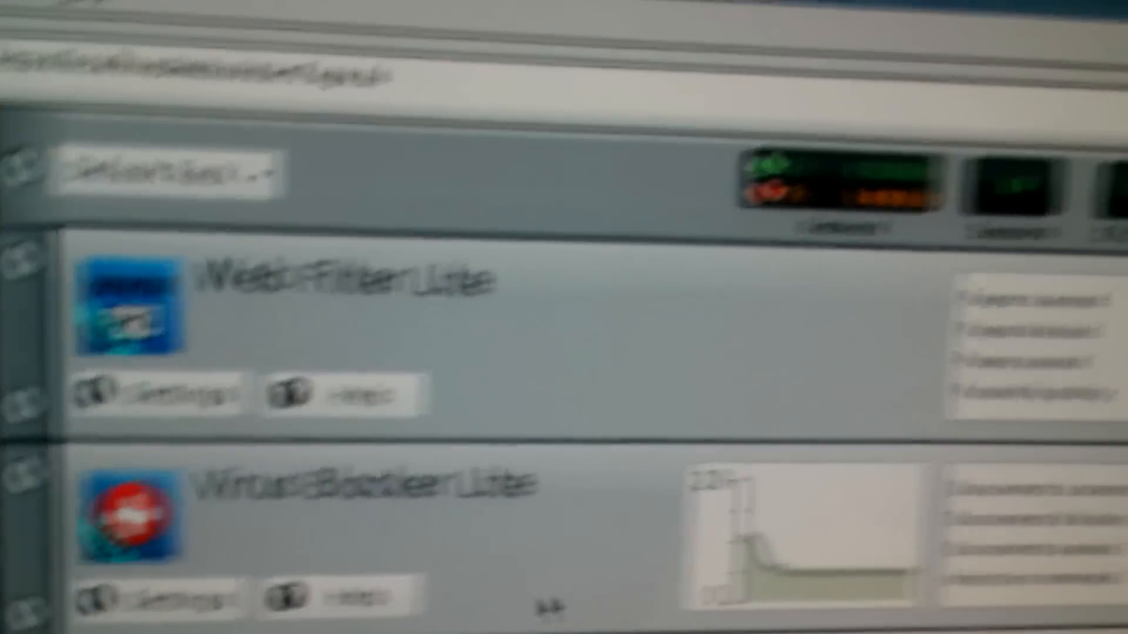
scroll(down, 3)
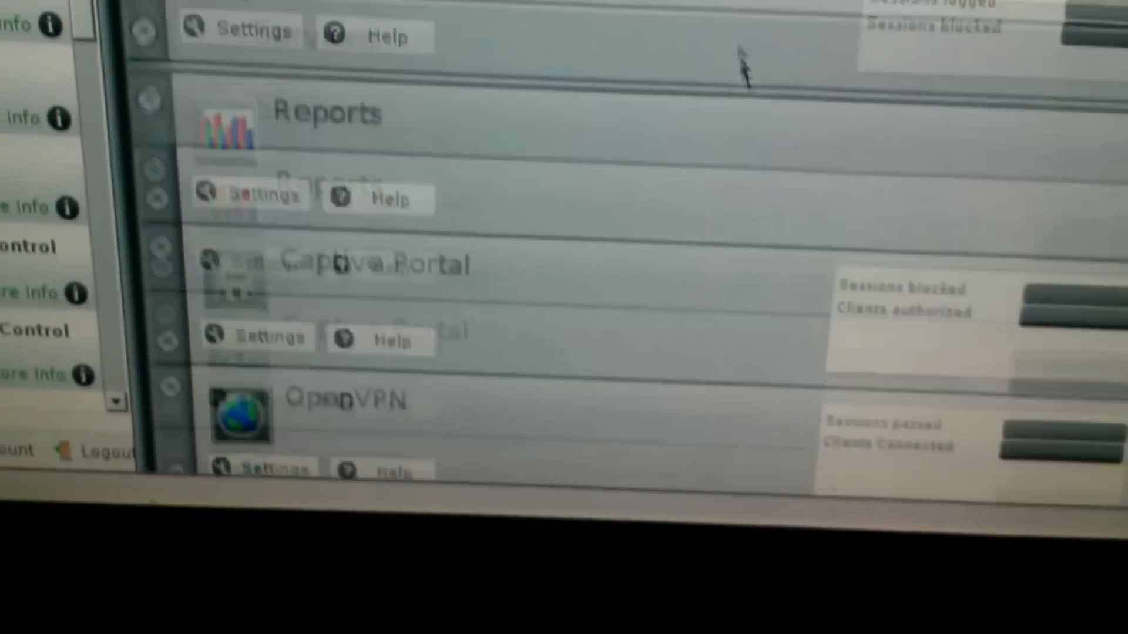
scroll(up, 3)
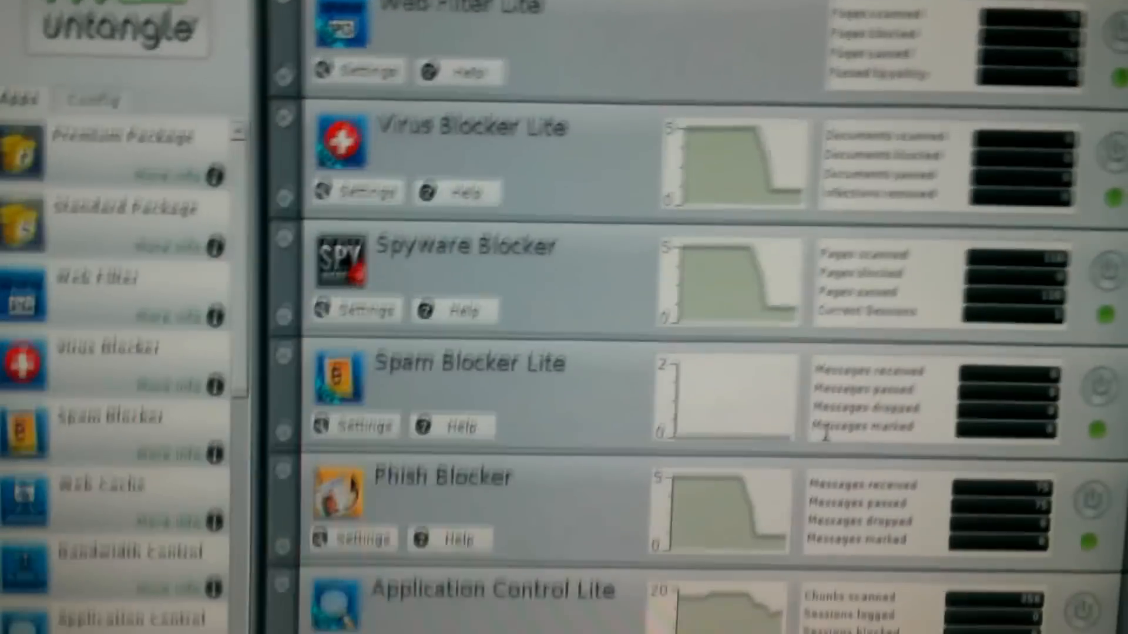
scroll(down, 3)
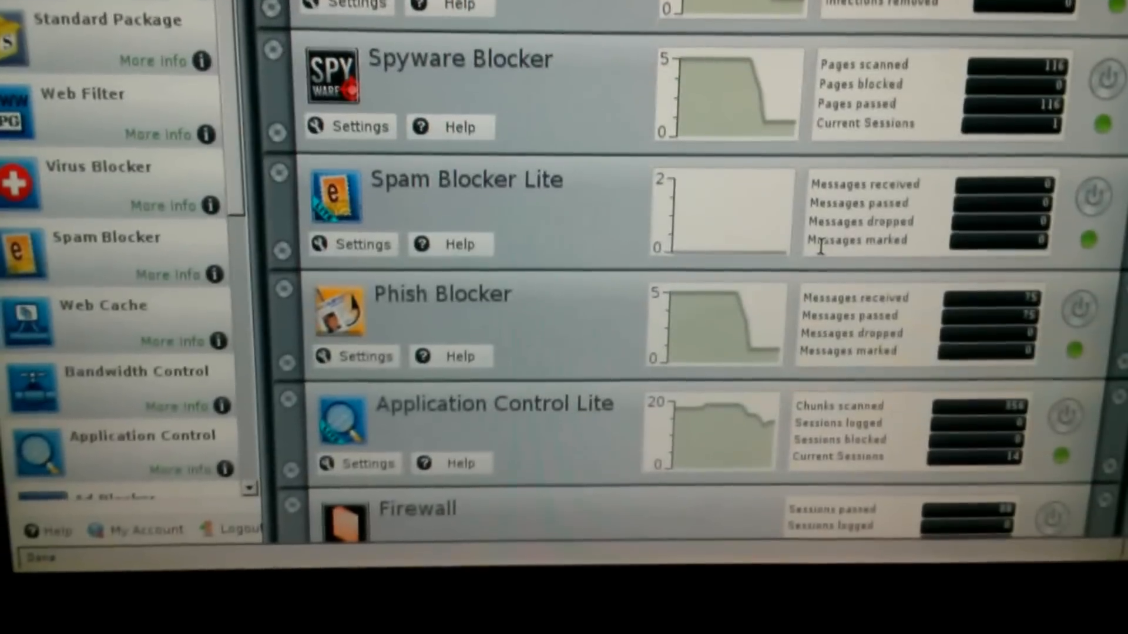
scroll(down, 3)
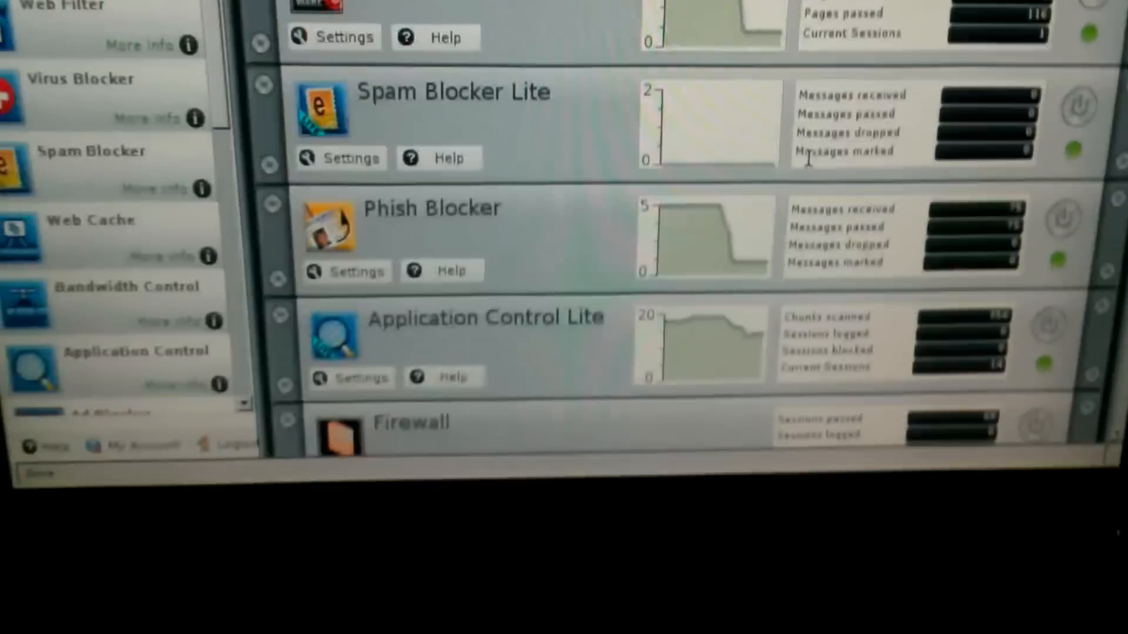